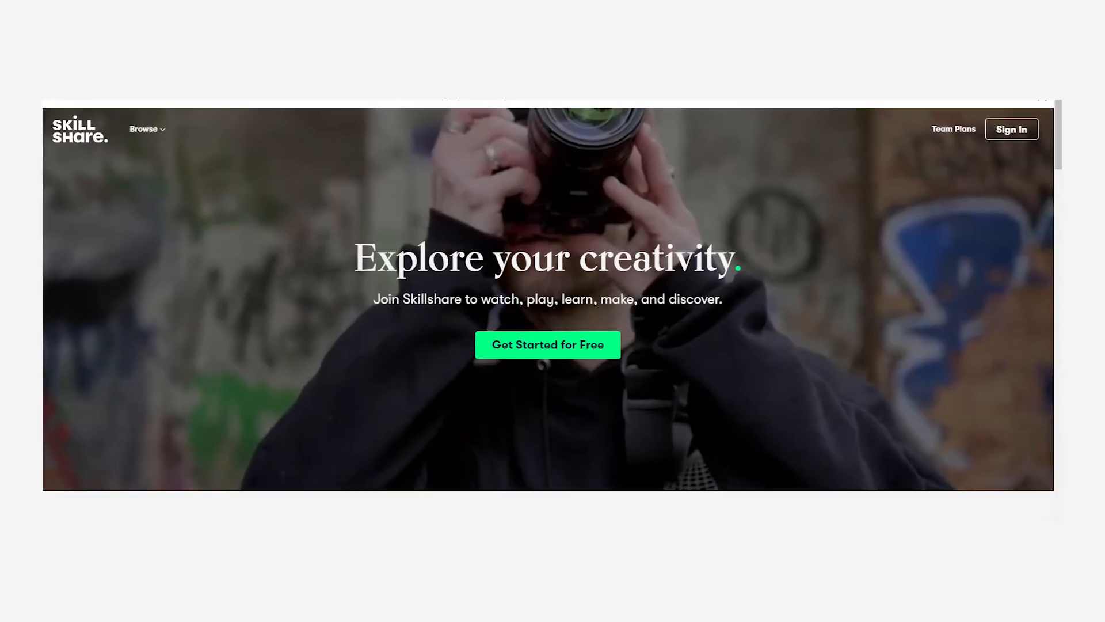
# - Sketch a large circle outline on the dark purple Procreate canvas
pyautogui.scroll(3)
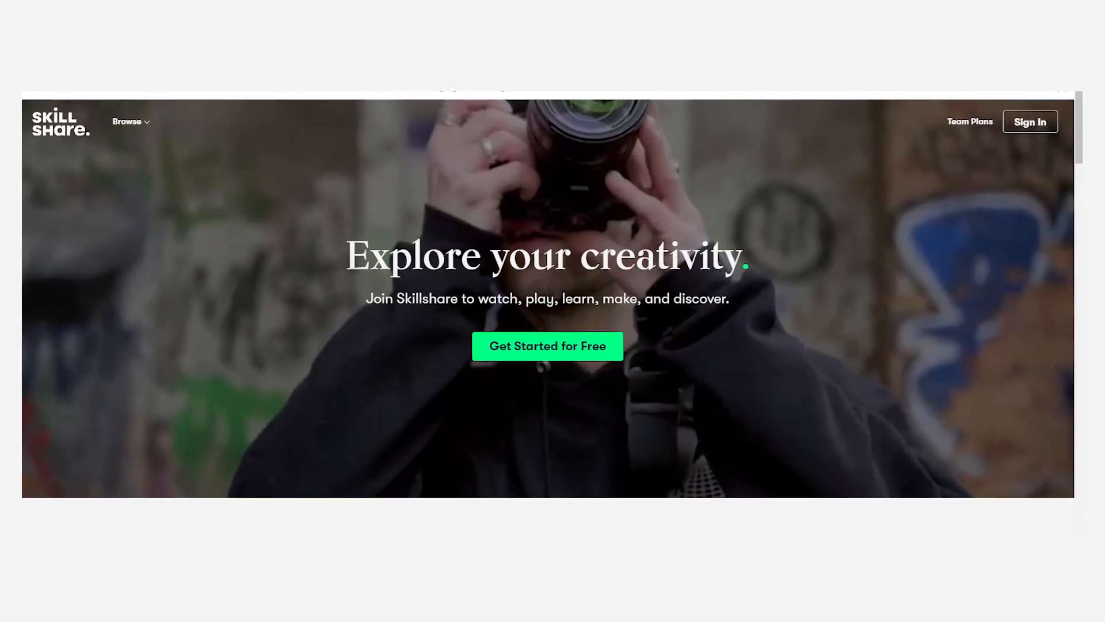
pyautogui.scroll(-3)
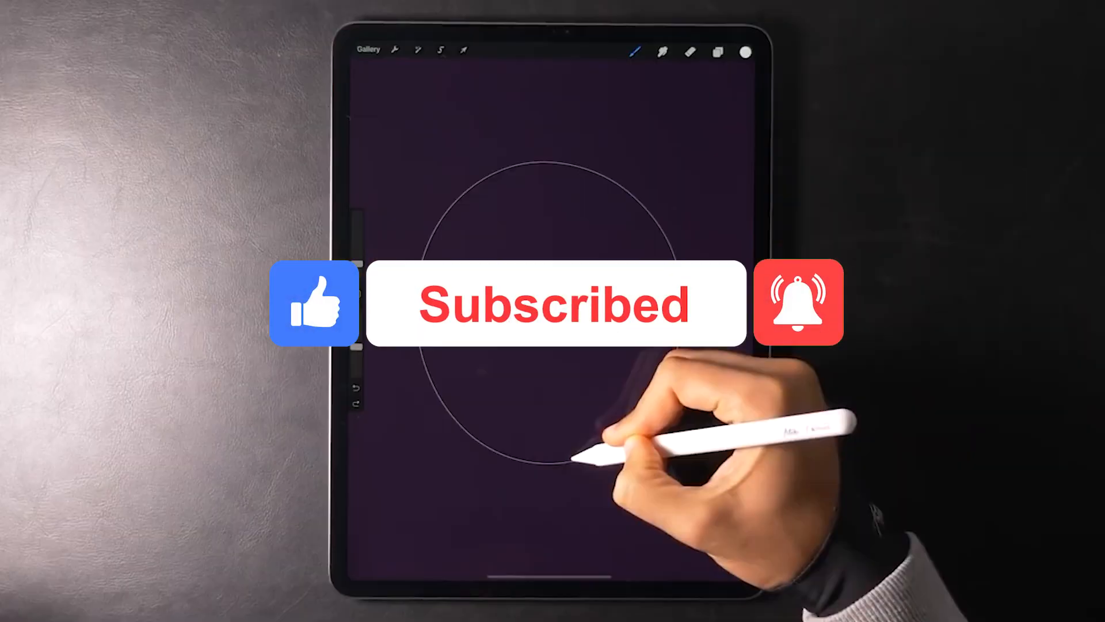
pyautogui.click(717, 51)
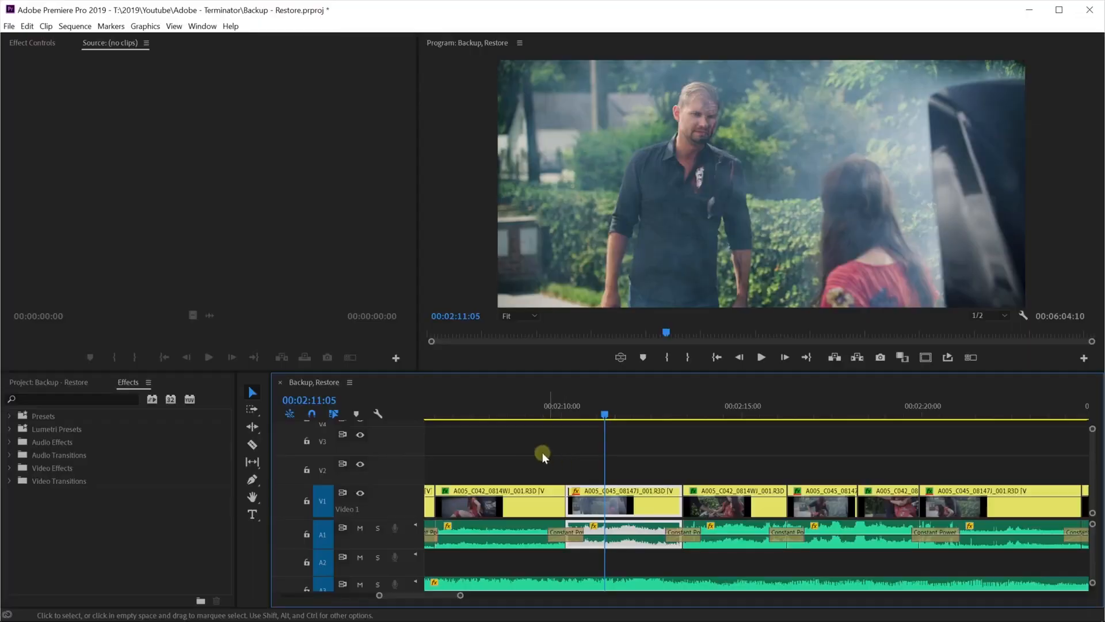
# - Show Premiere Pro's Window menu listing the panels that can be toggled
pyautogui.click(202, 27)
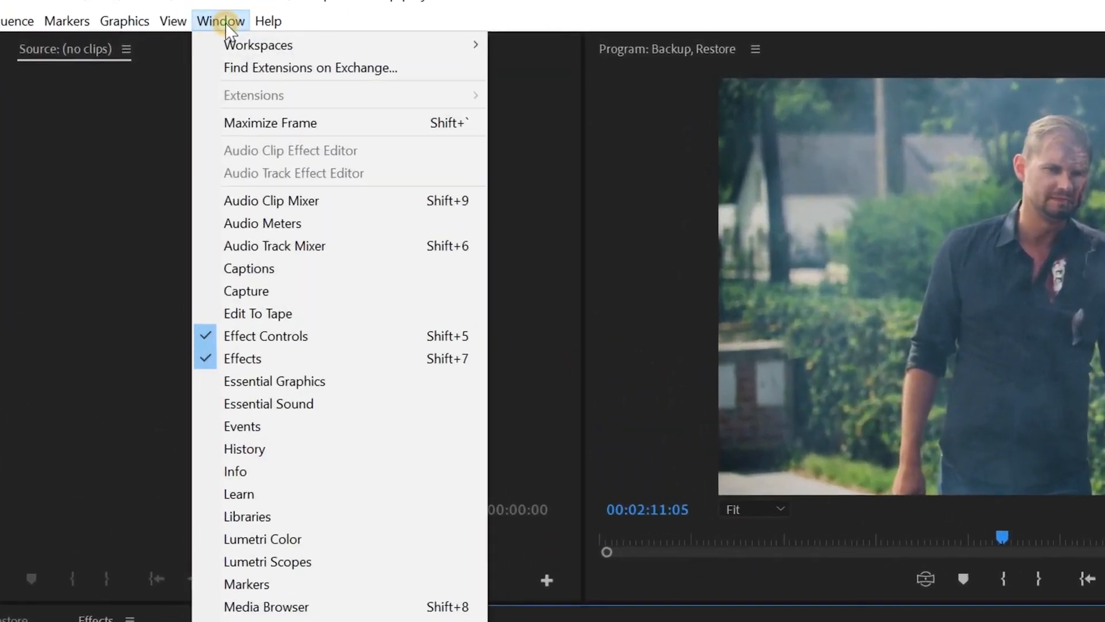